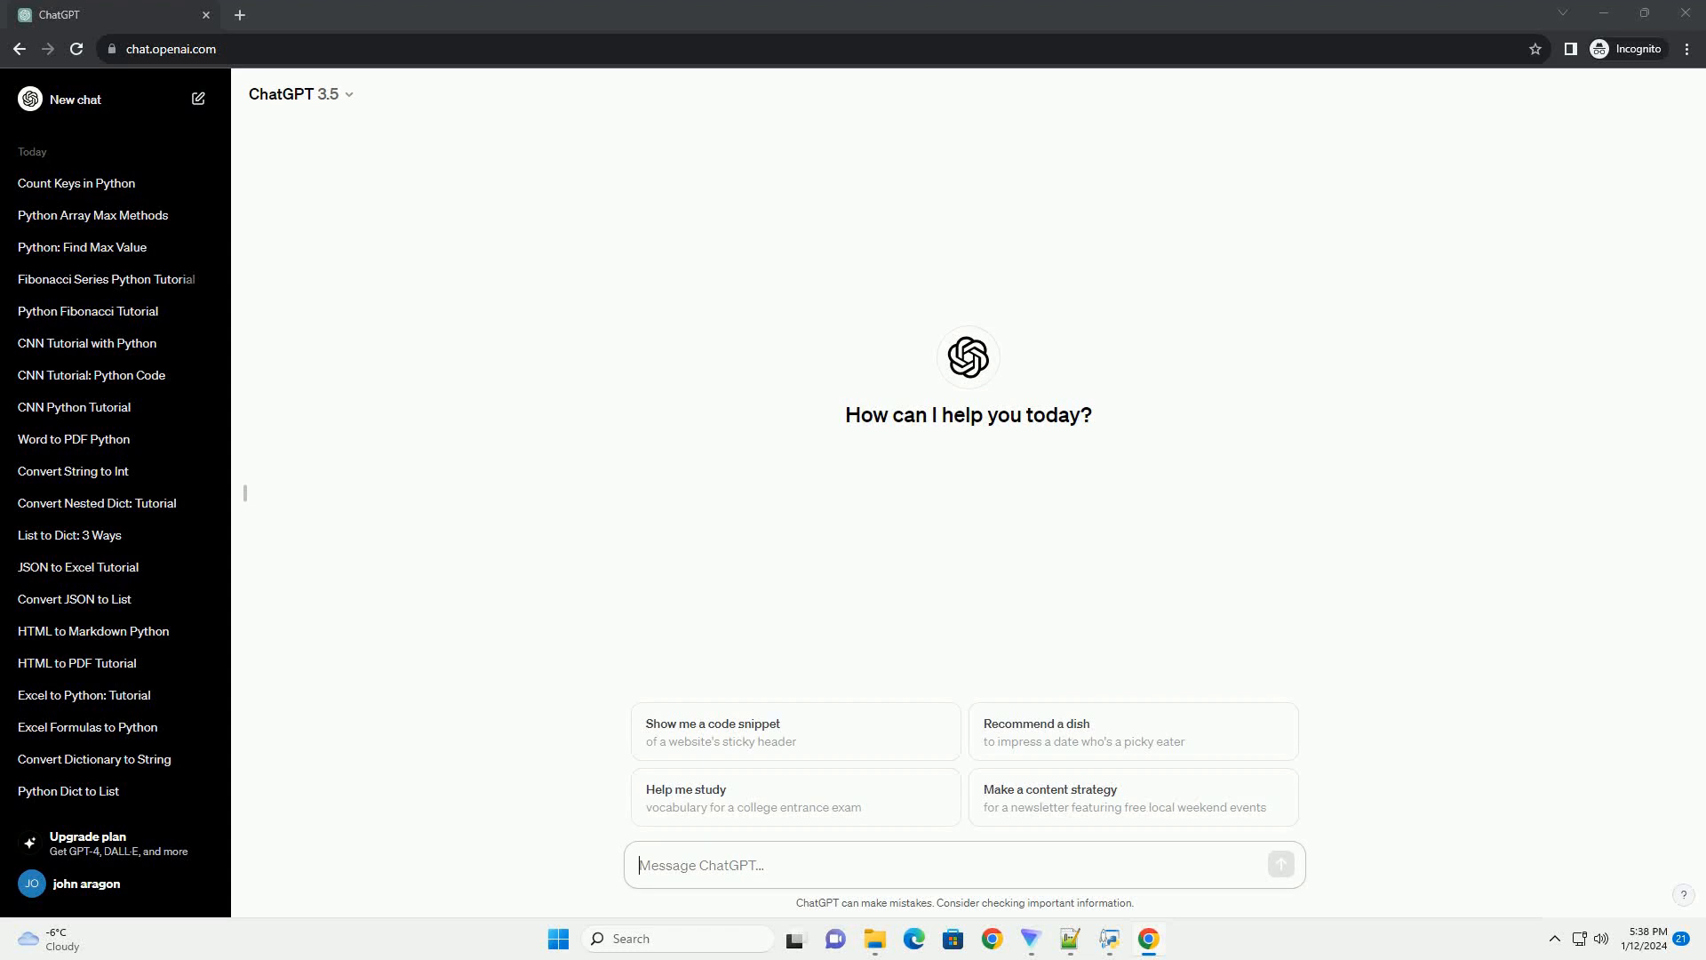
Step: Submit the prompt asking for a tutorial with code on a Python dictionary's first element
key(Return)
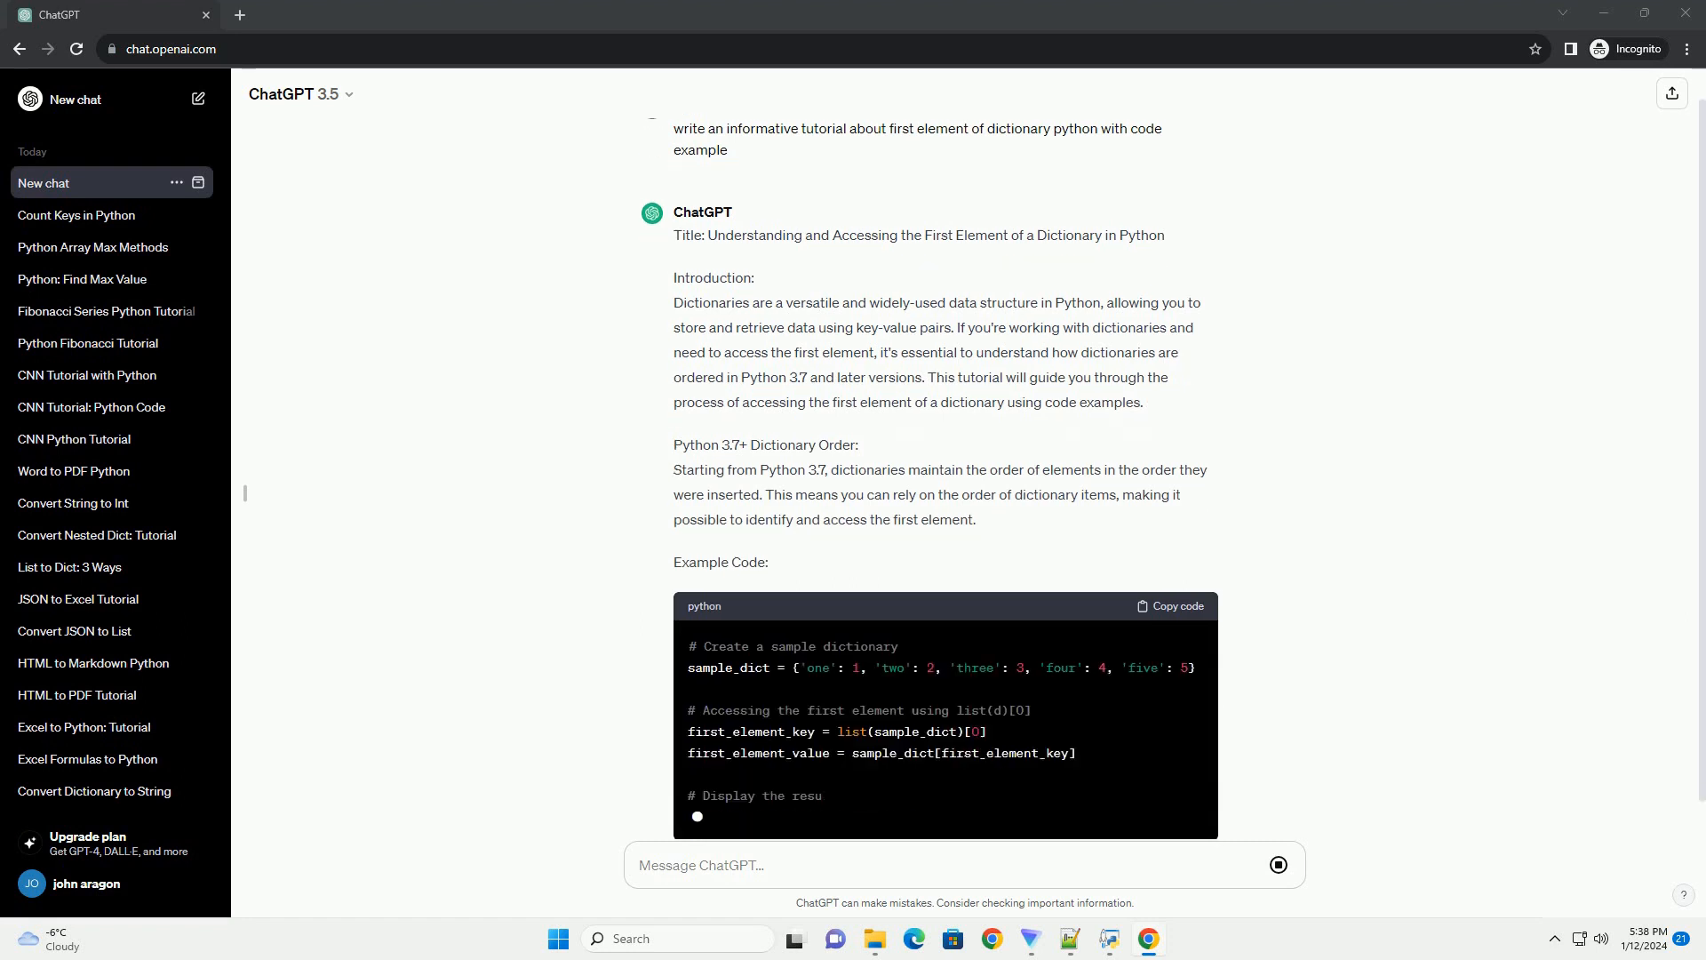
Step: Scroll through the reply's example code, step-by-step explanation and sample output toward the conclusion
scroll(down, 3)
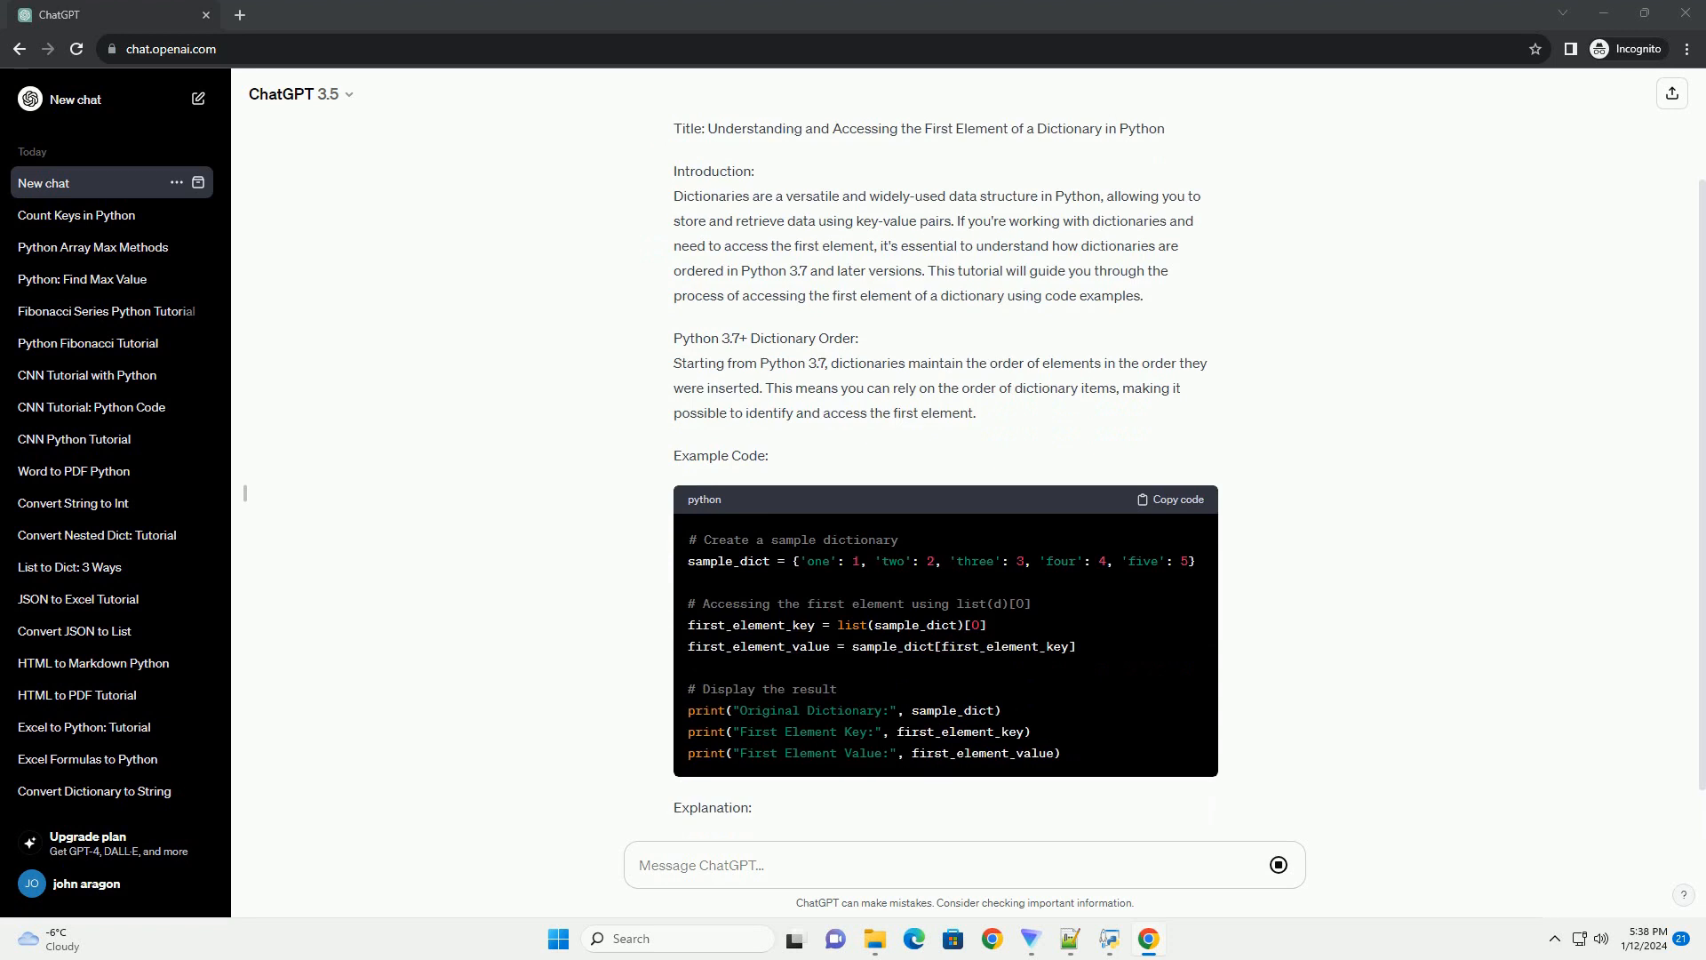
scroll(down, 3)
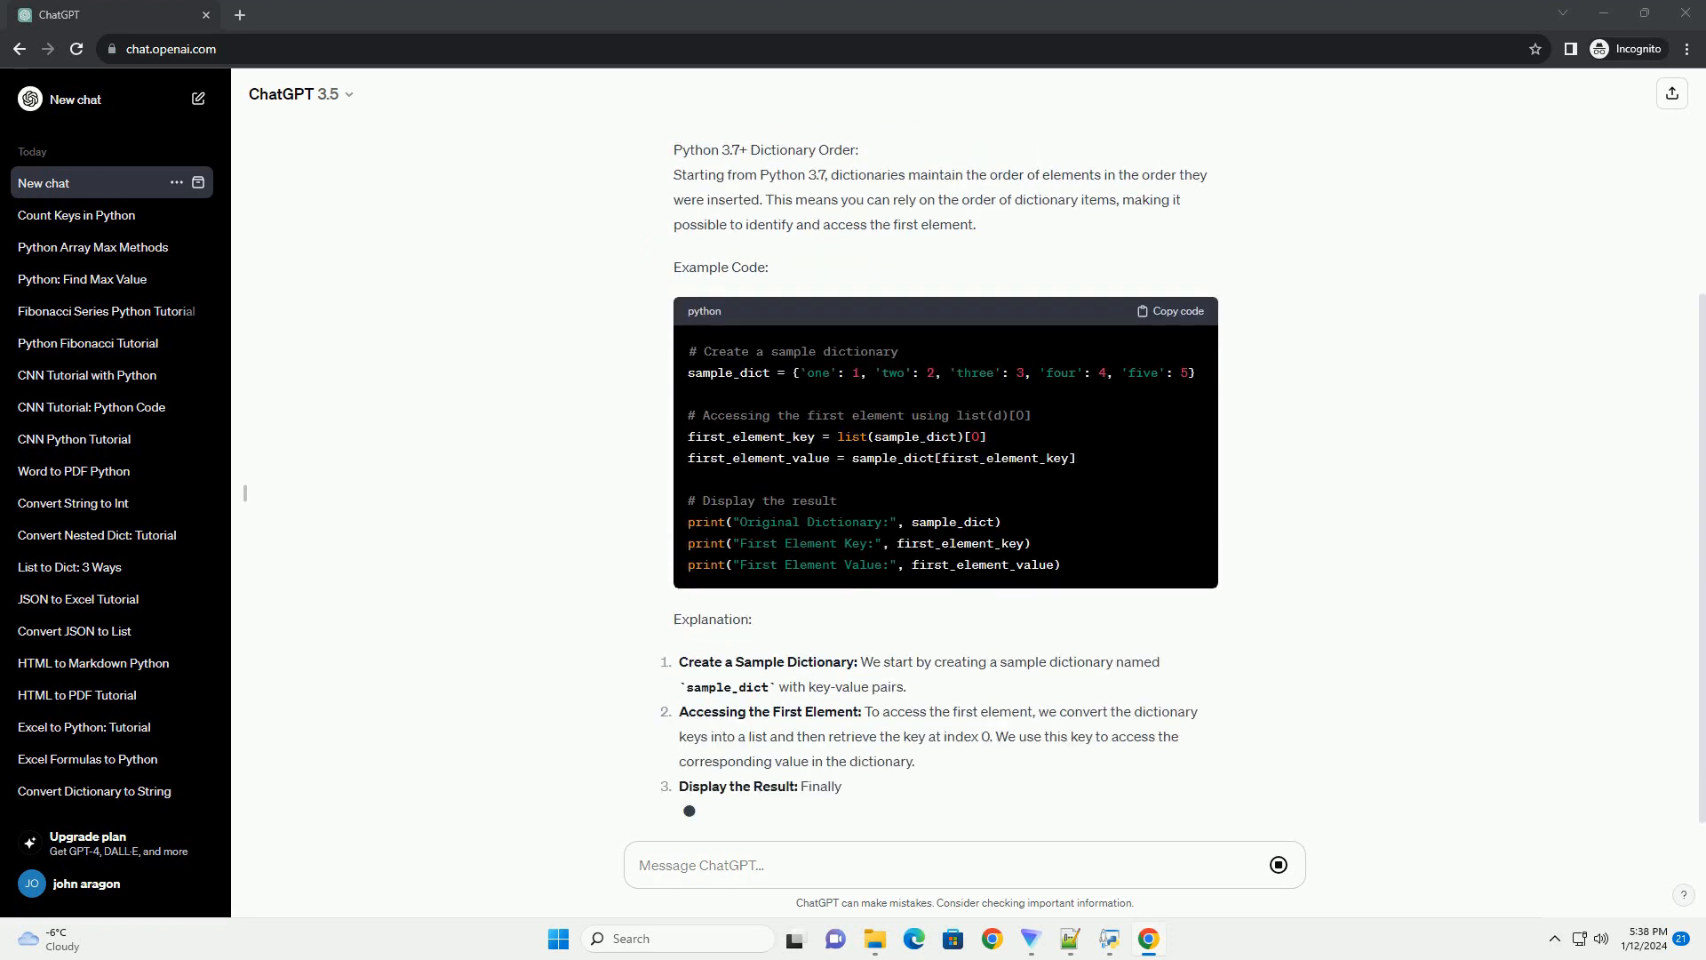
scroll(down, 3)
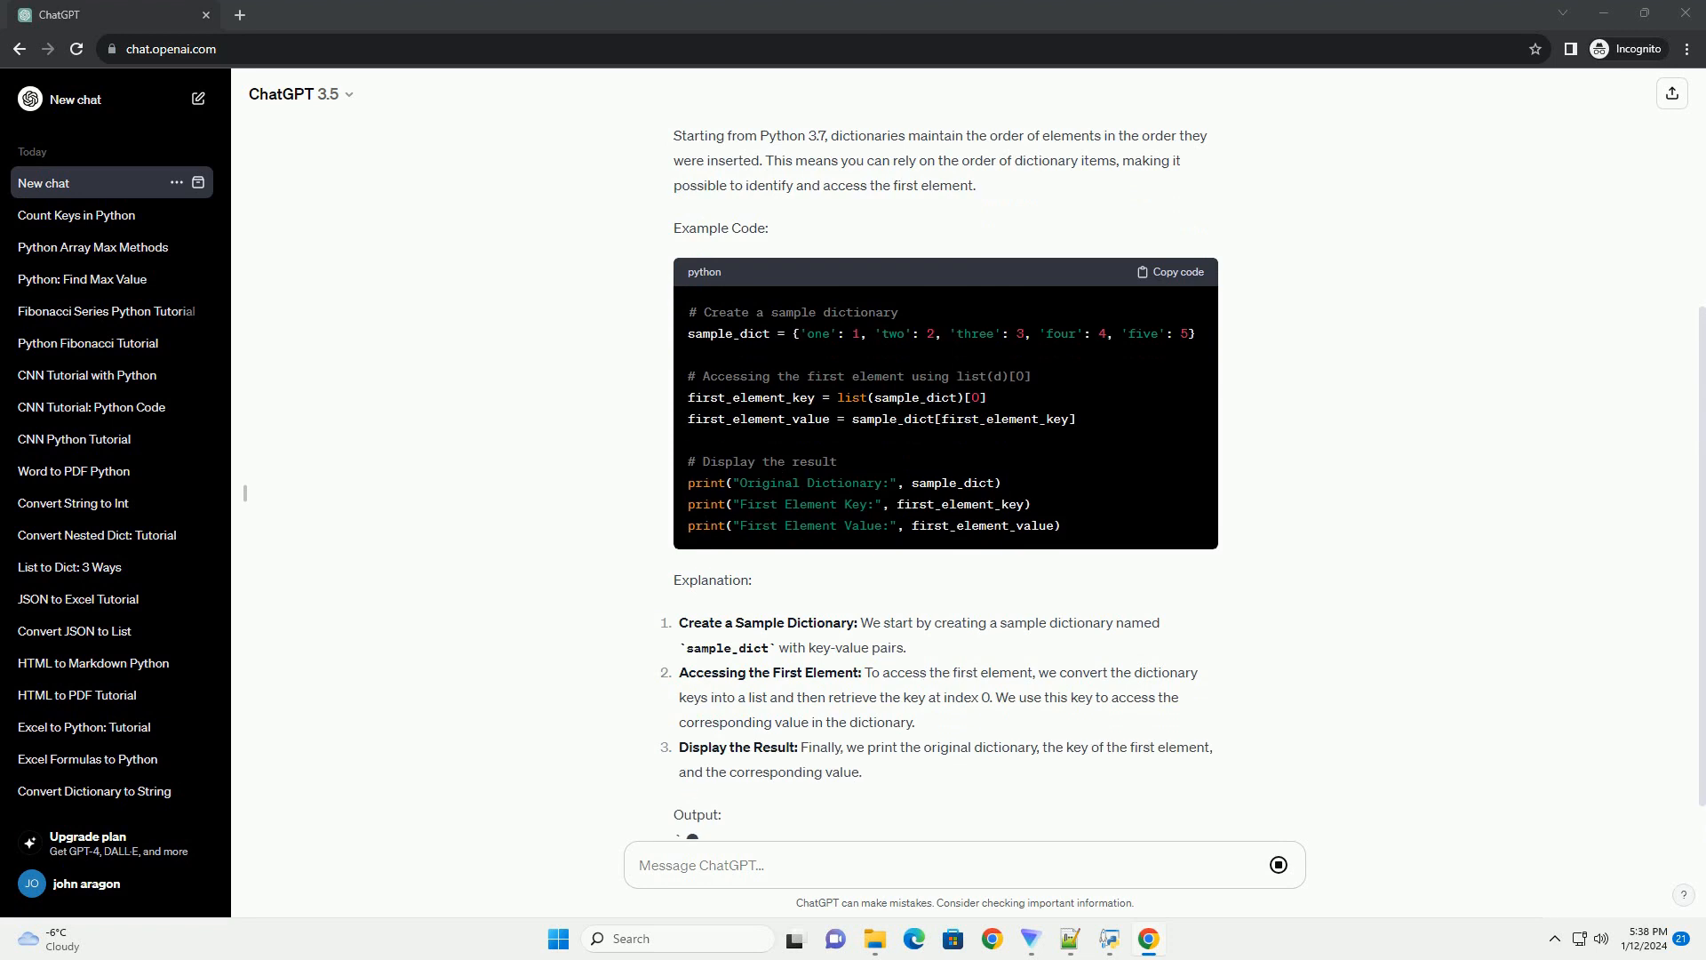
scroll(down, 3)
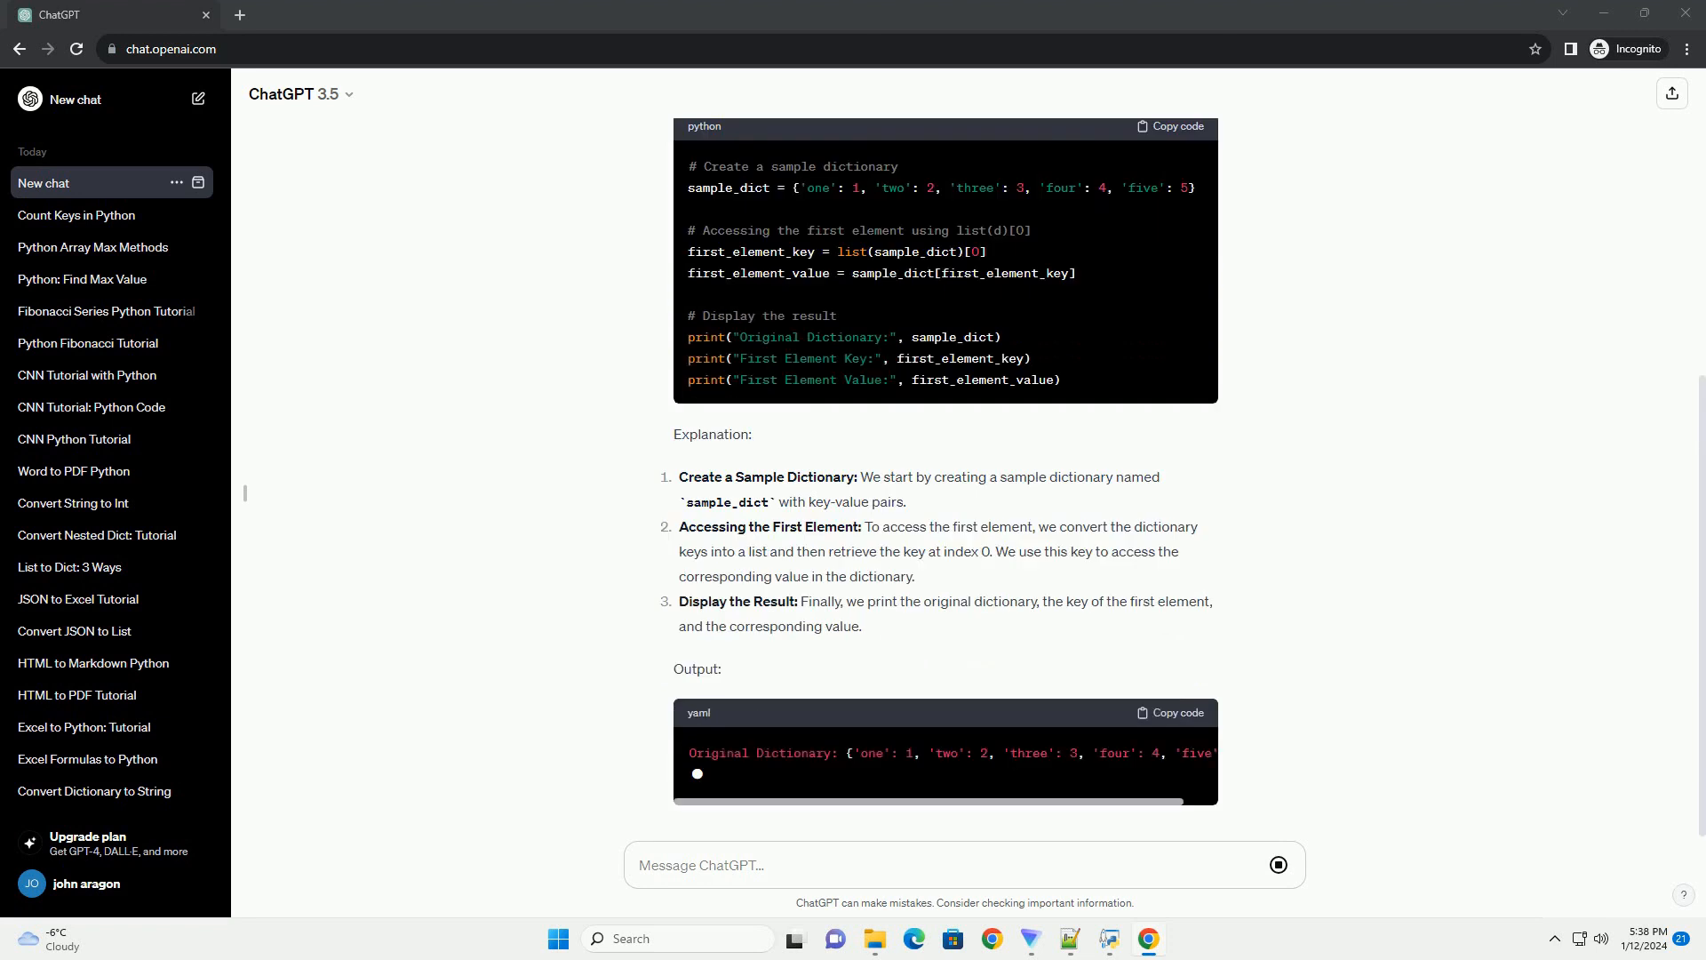
scroll(down, 3)
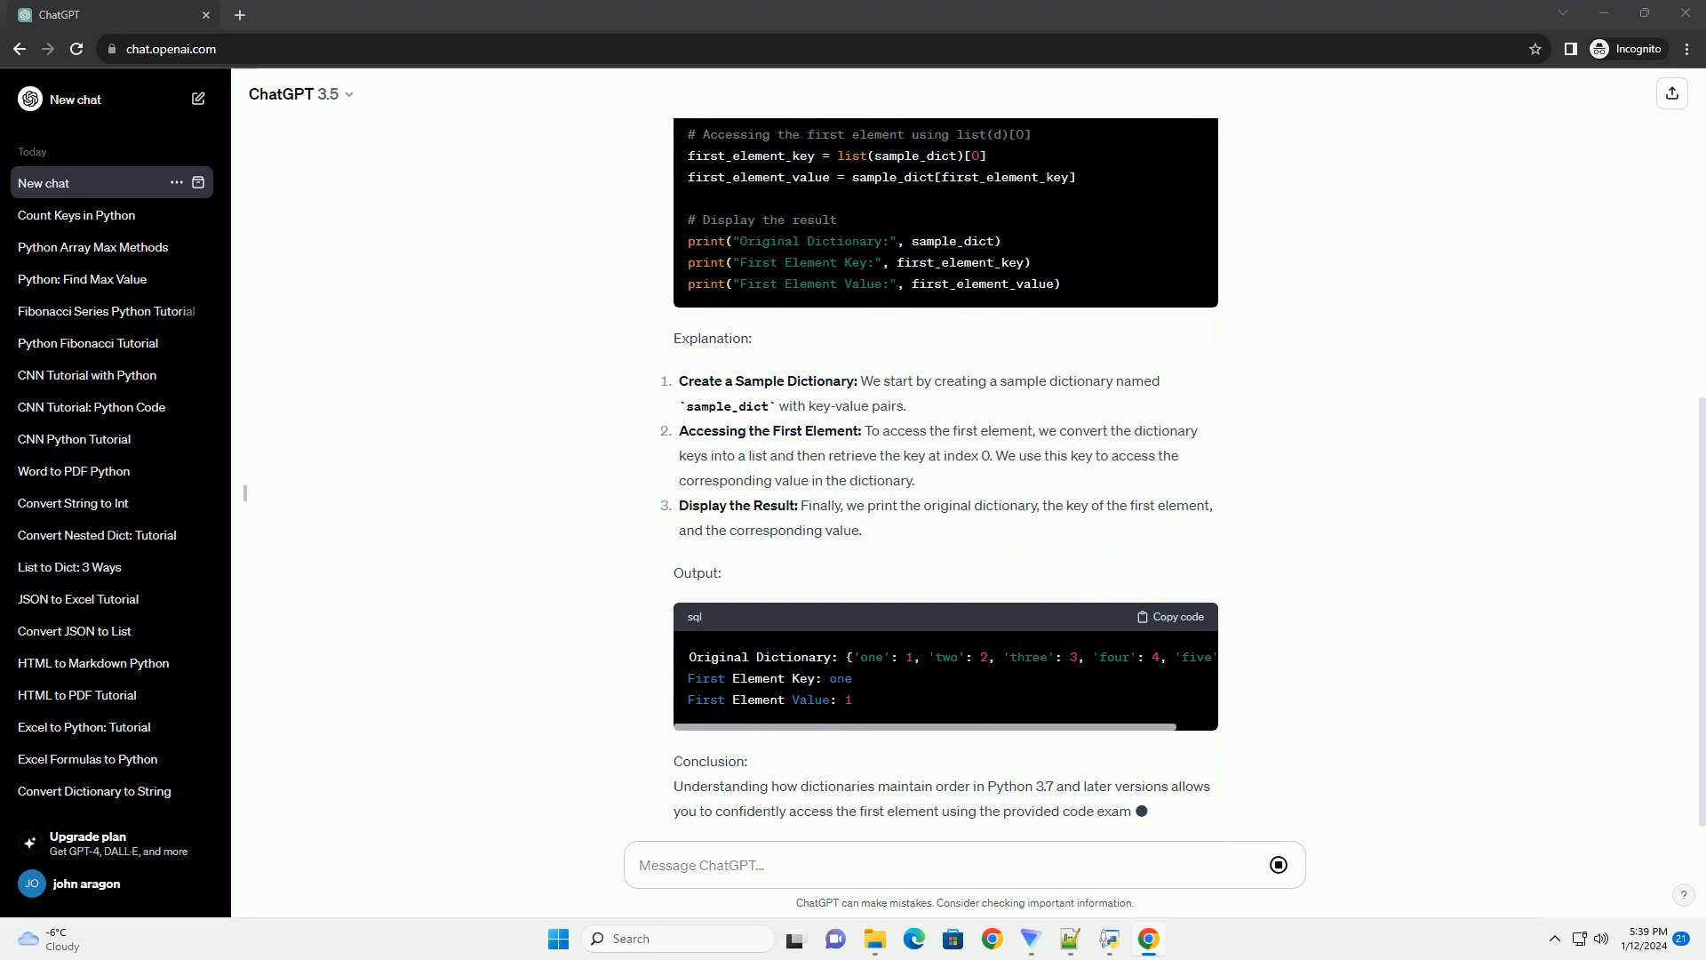